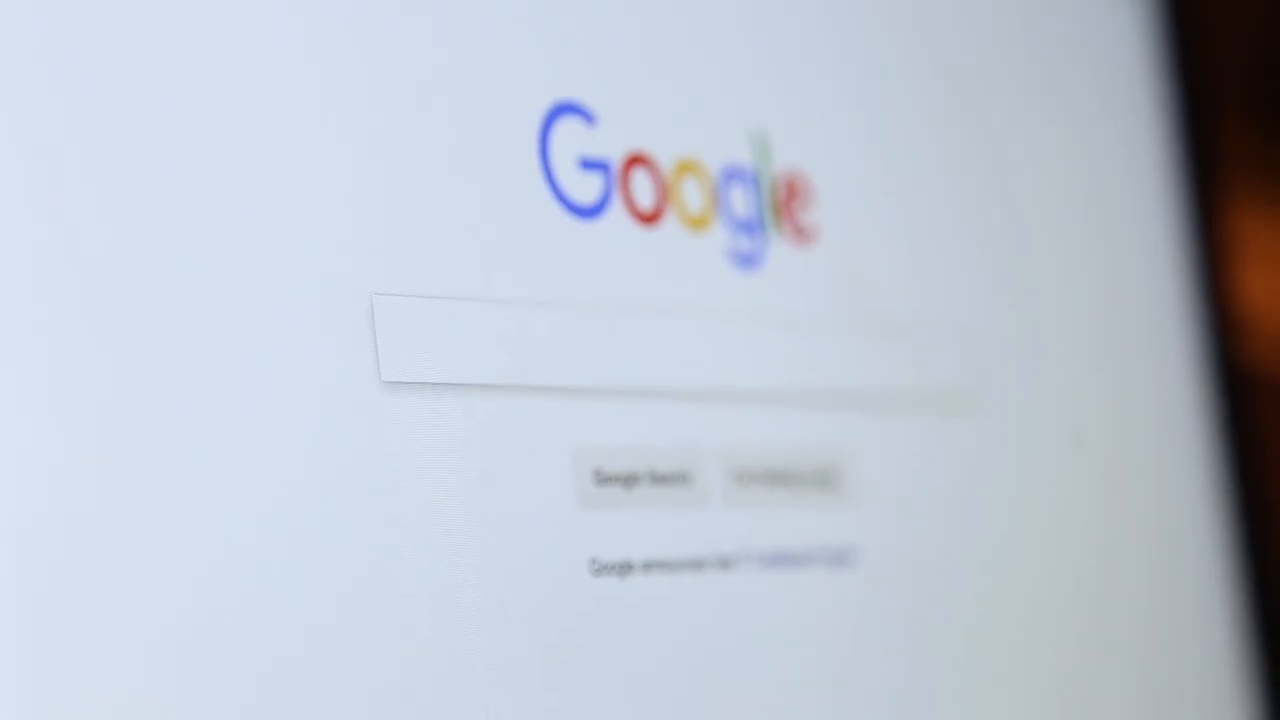
pyautogui.write('red c')
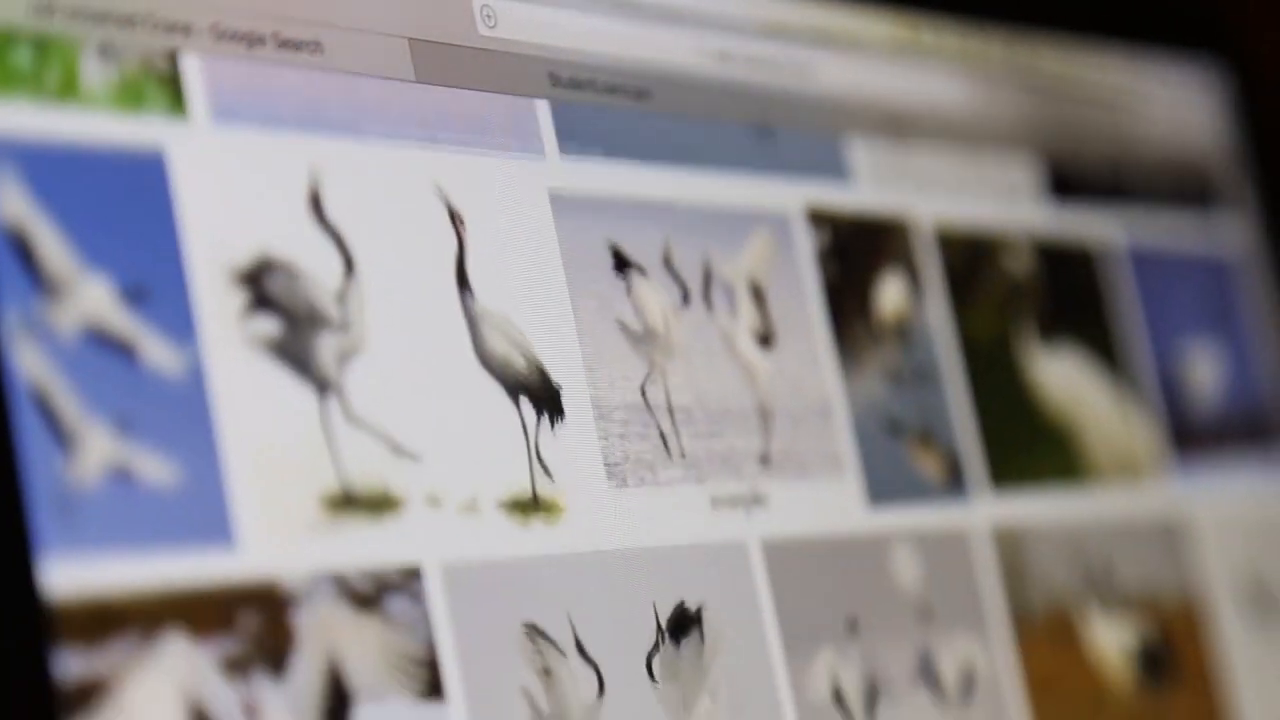
pyautogui.scroll(-3)
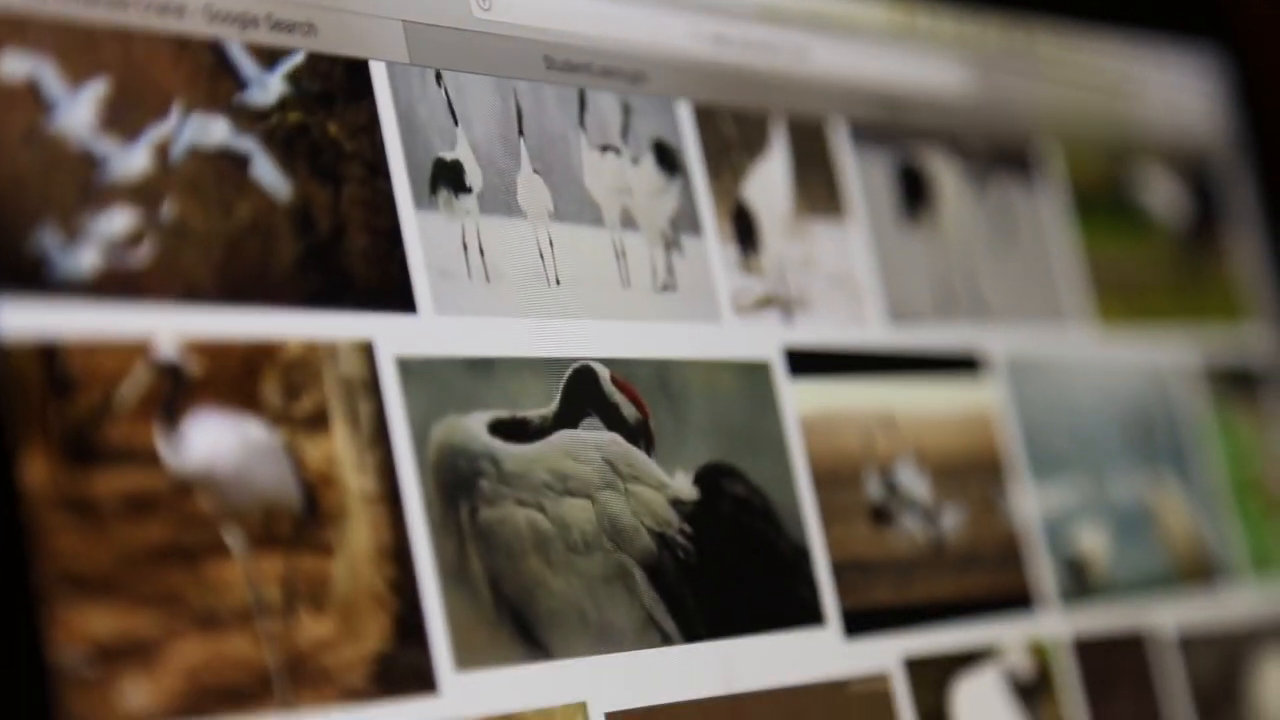